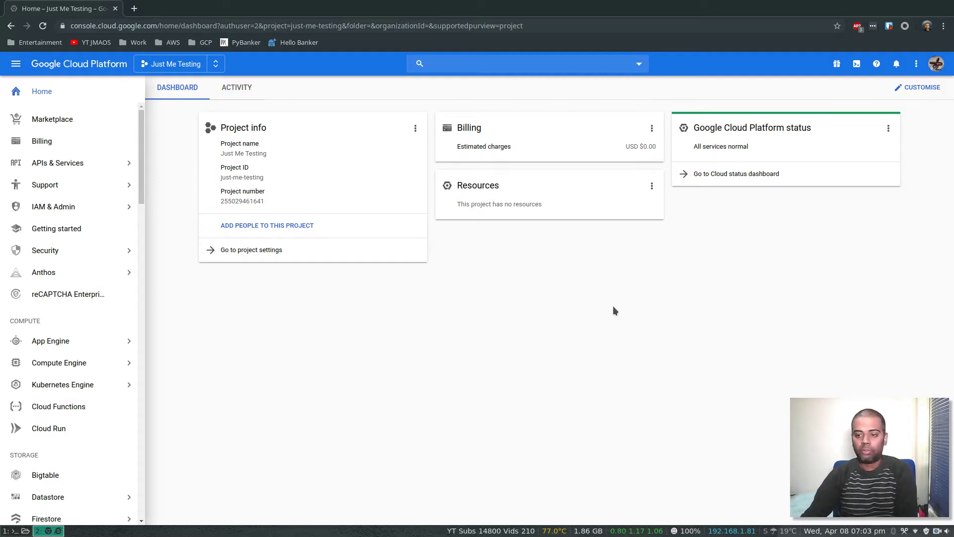
mouse_move(51, 106)
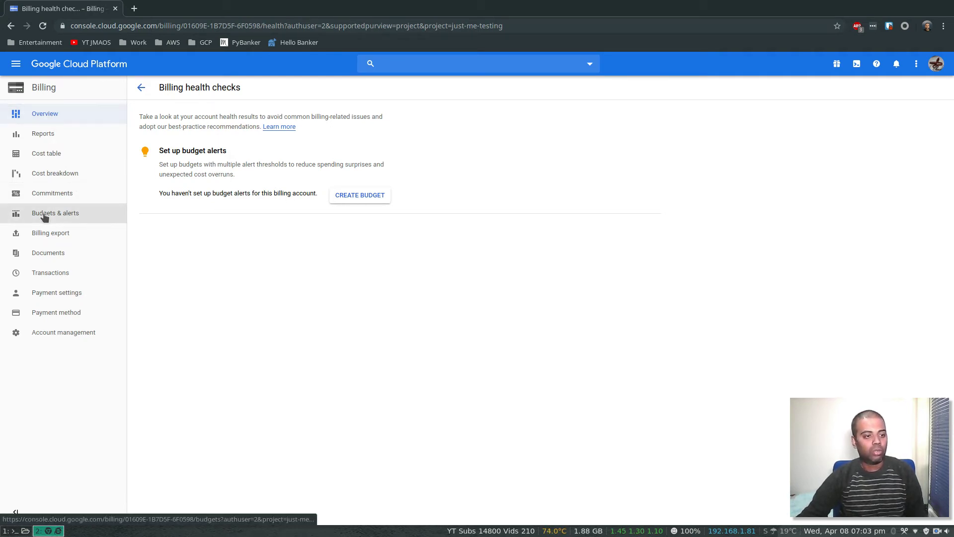
Go to Budgets & alerts and bring up the Create budget form for the billing account.
left_click(55, 212)
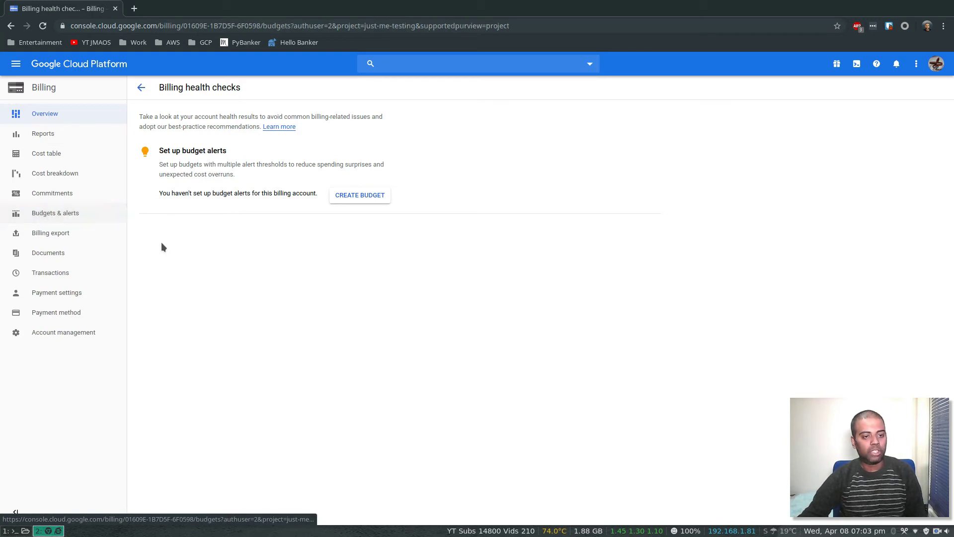
left_click(55, 212)
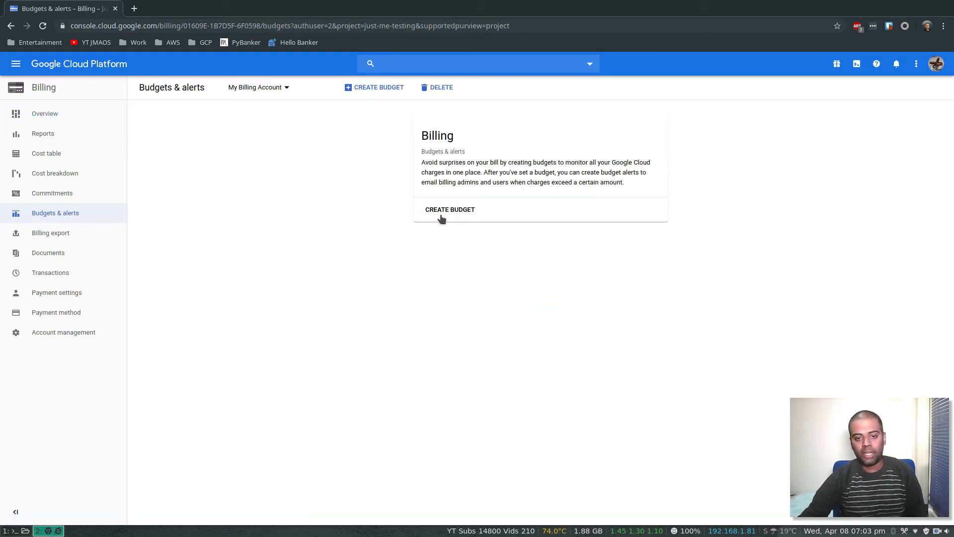
left_click(450, 209)
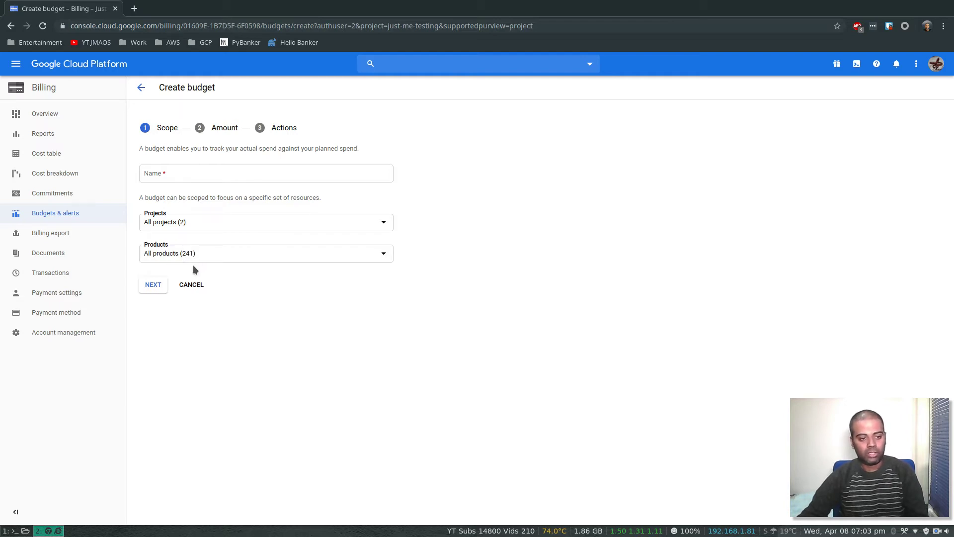
mouse_move(16, 63)
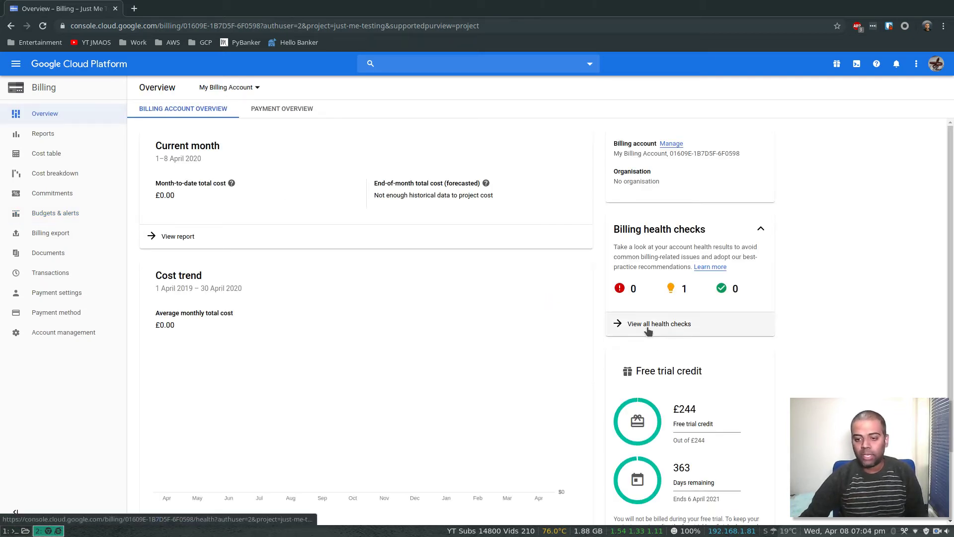
View all billing health checks, then view the billing account's two linked projects.
left_click(659, 323)
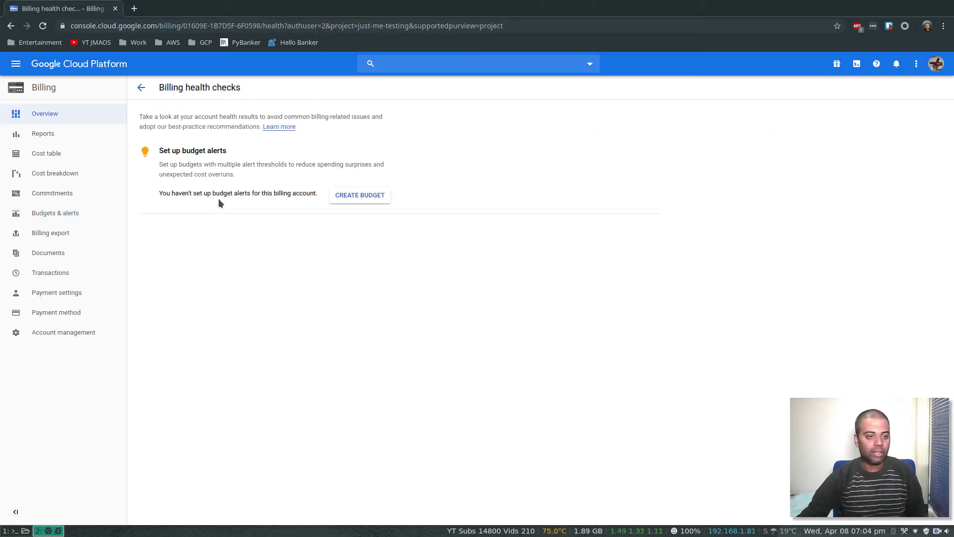
left_click_drag(176, 192, 274, 192)
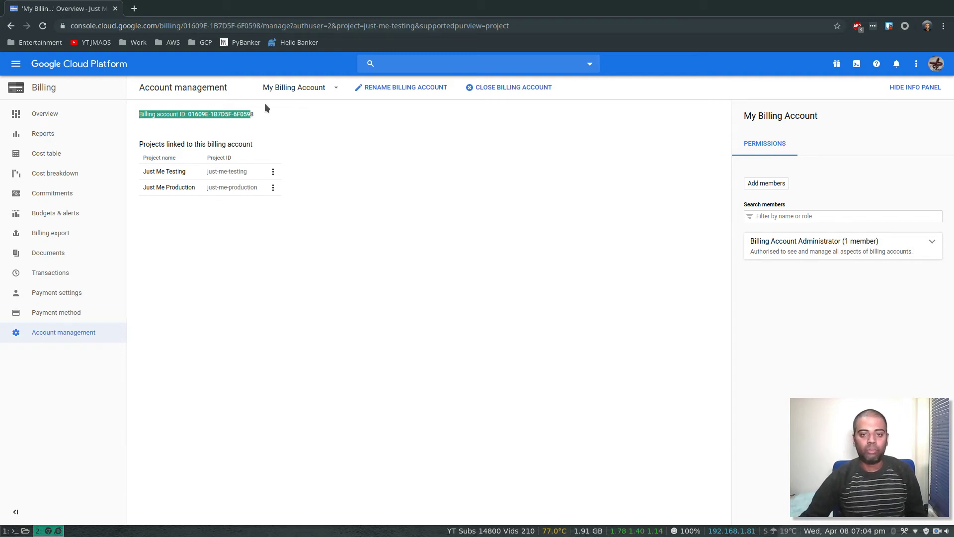
mouse_move(292, 170)
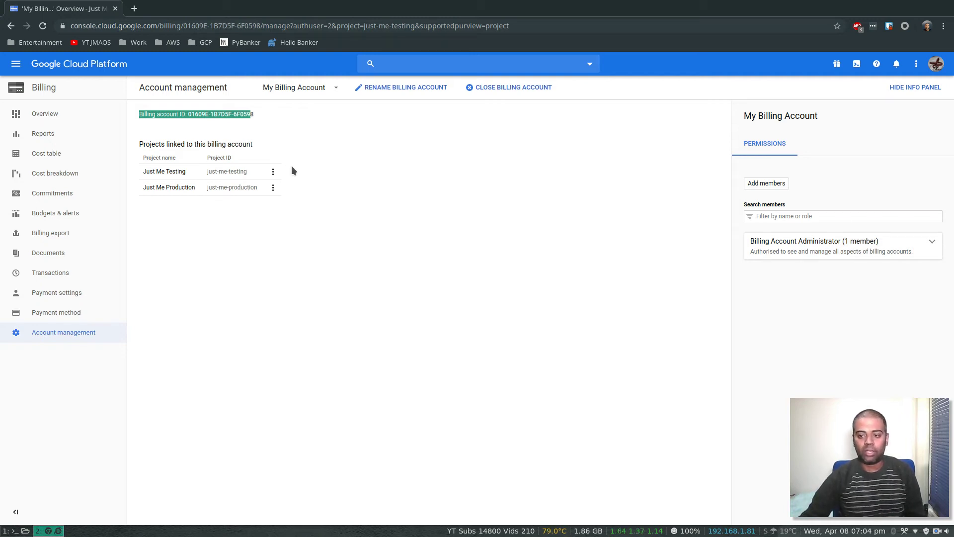
mouse_move(163, 170)
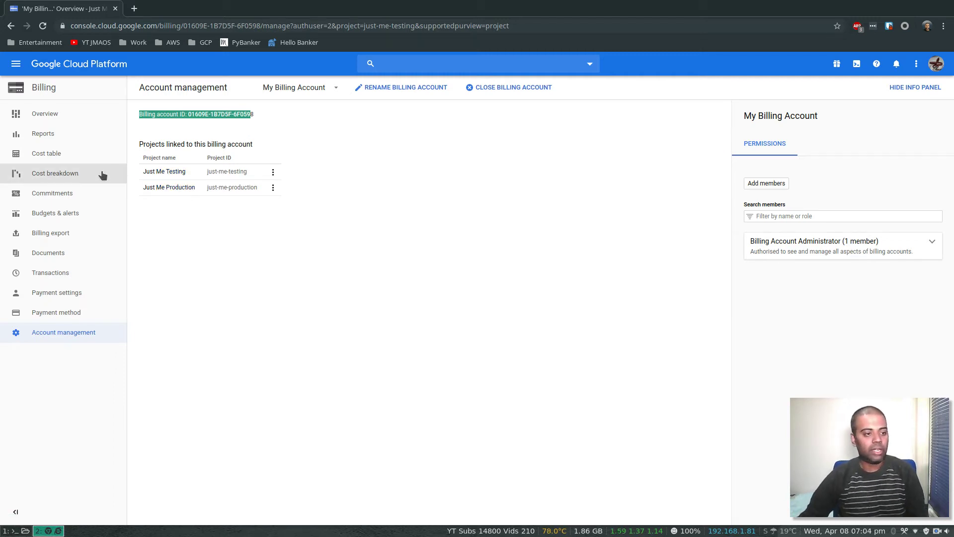
Name the new budget 'GCP Learning' and include both projects, including Just Me Production.
left_click(55, 212)
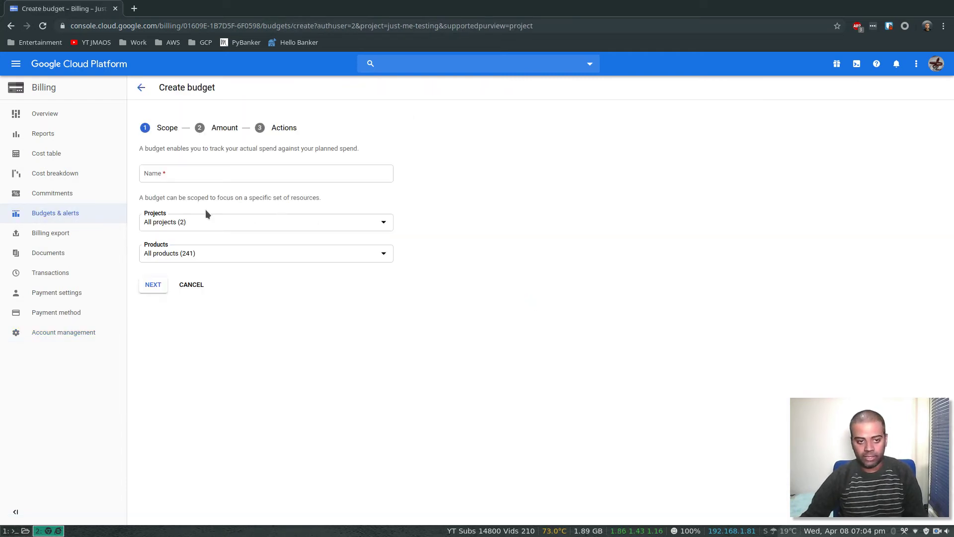
left_click(266, 172)
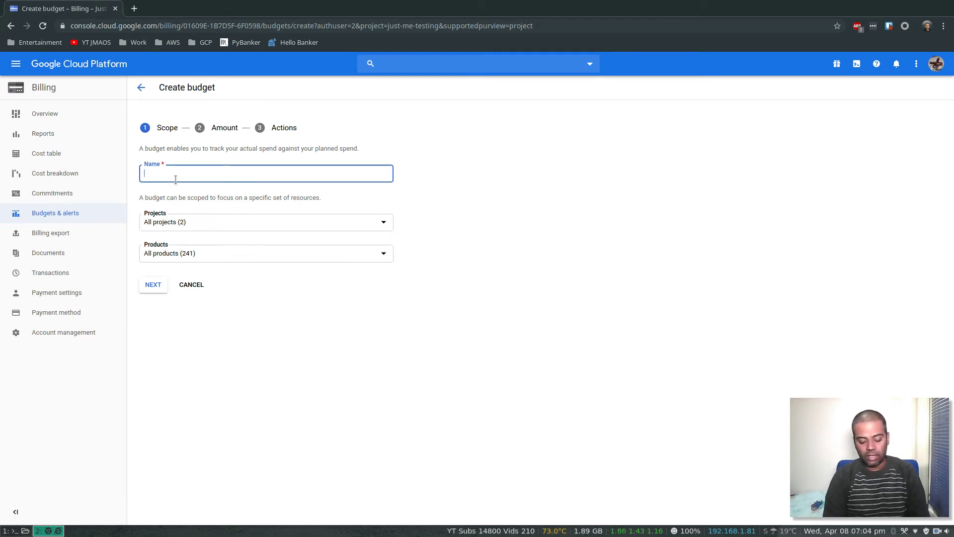
type("GCP Learning")
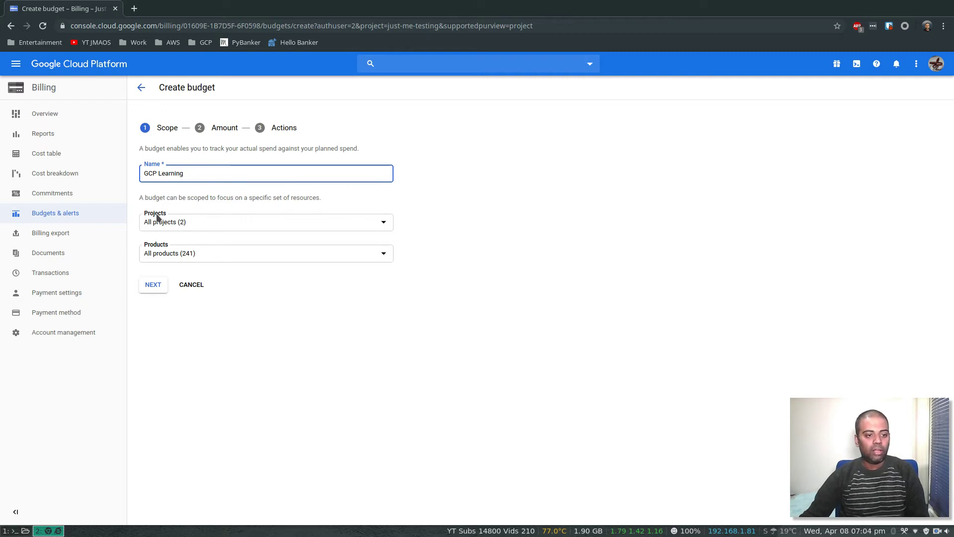
left_click(265, 221)
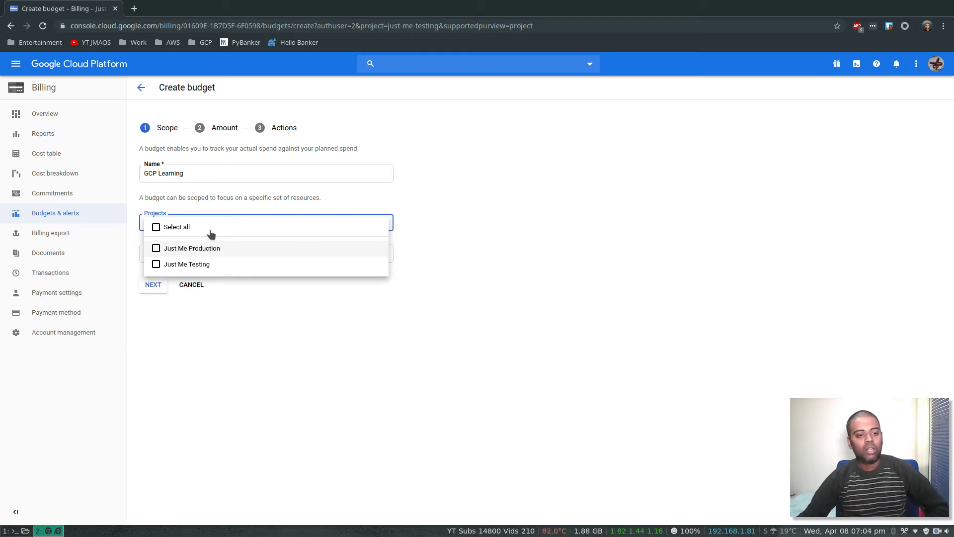
mouse_move(179, 251)
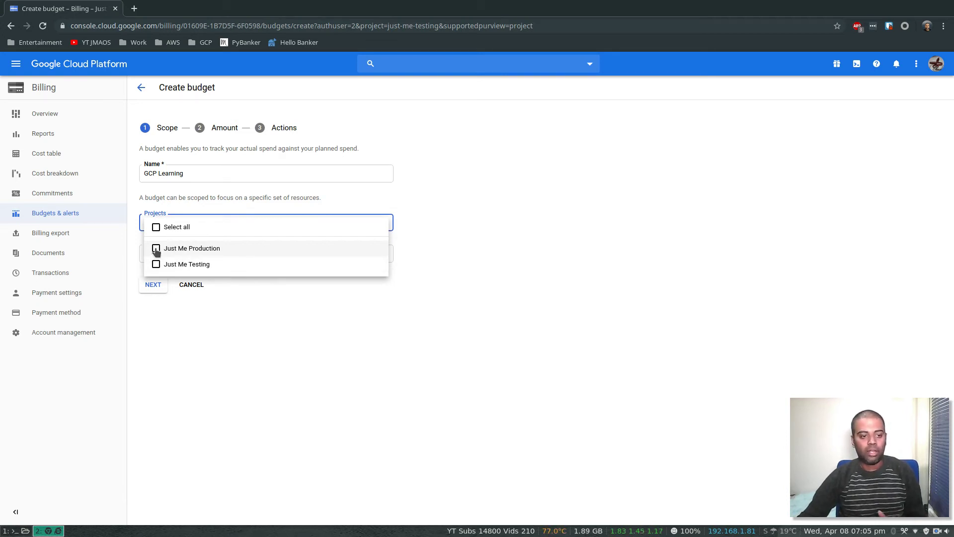
left_click(155, 227)
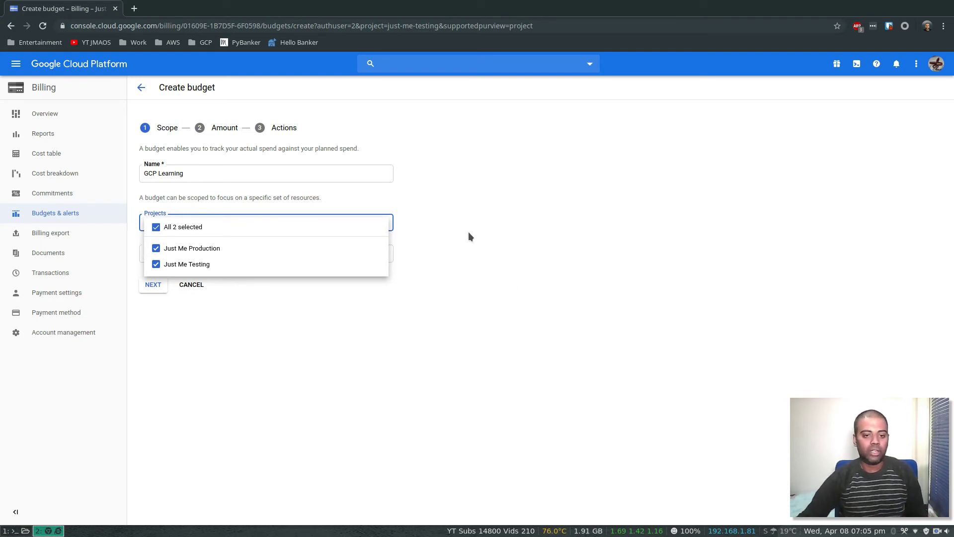
left_click(266, 221)
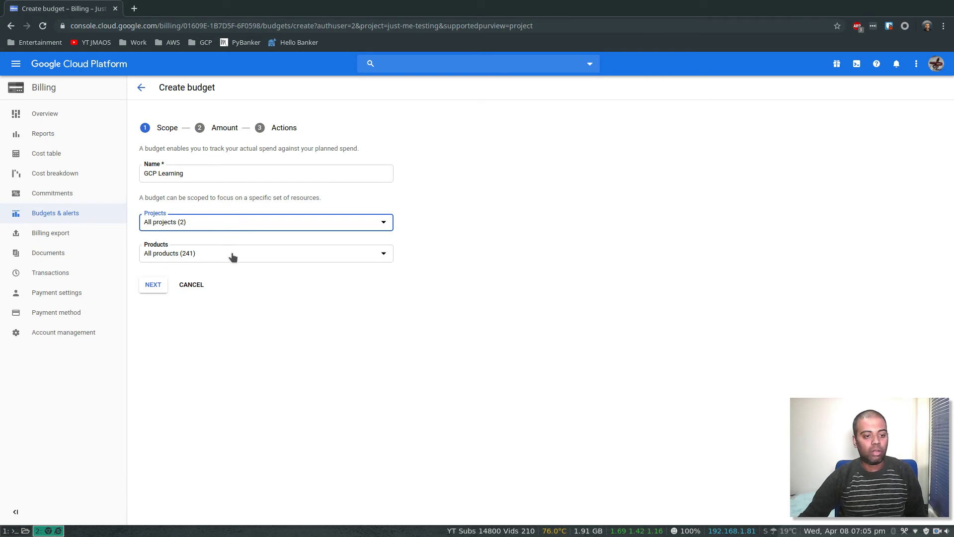
Select all 241 products, including Compute Engine, in the budget's product scope.
left_click(266, 253)
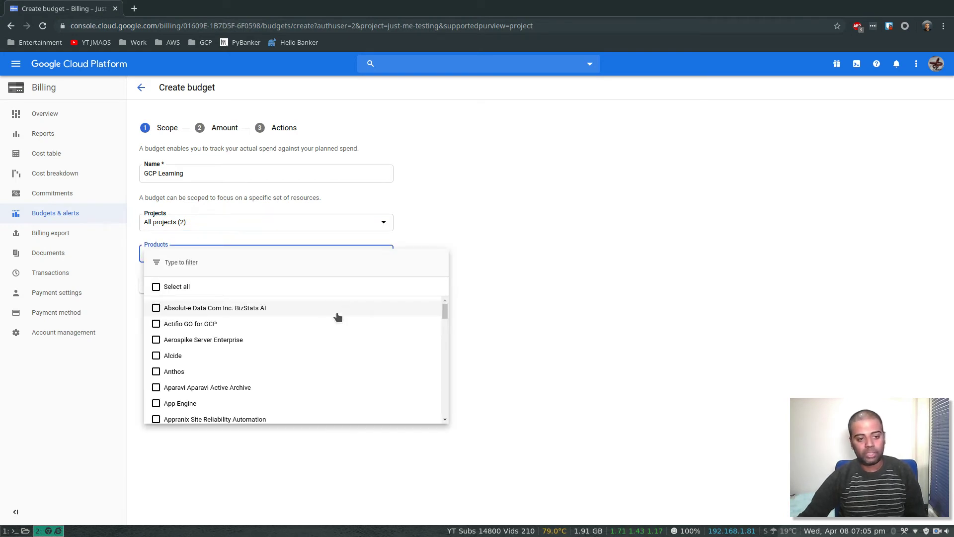
scroll("down", 3)
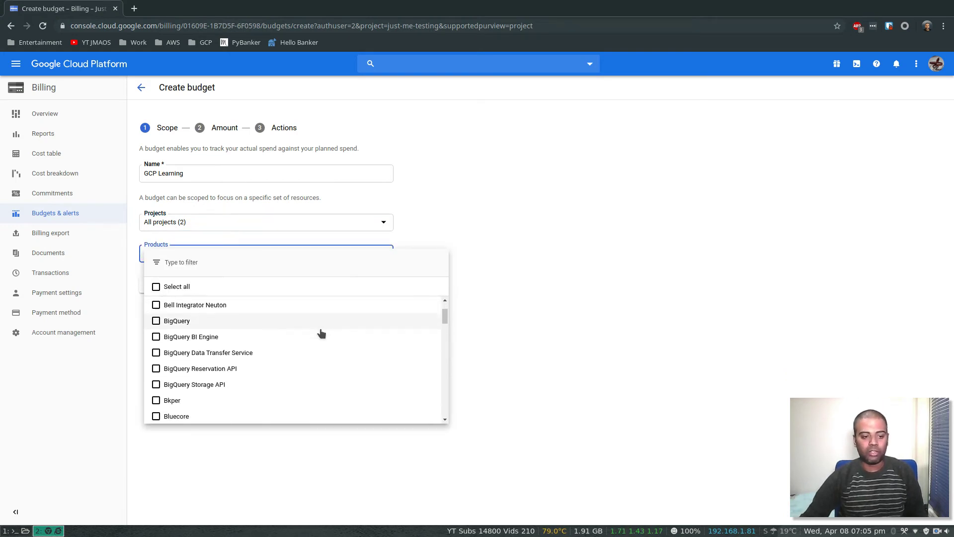
scroll("down", 3)
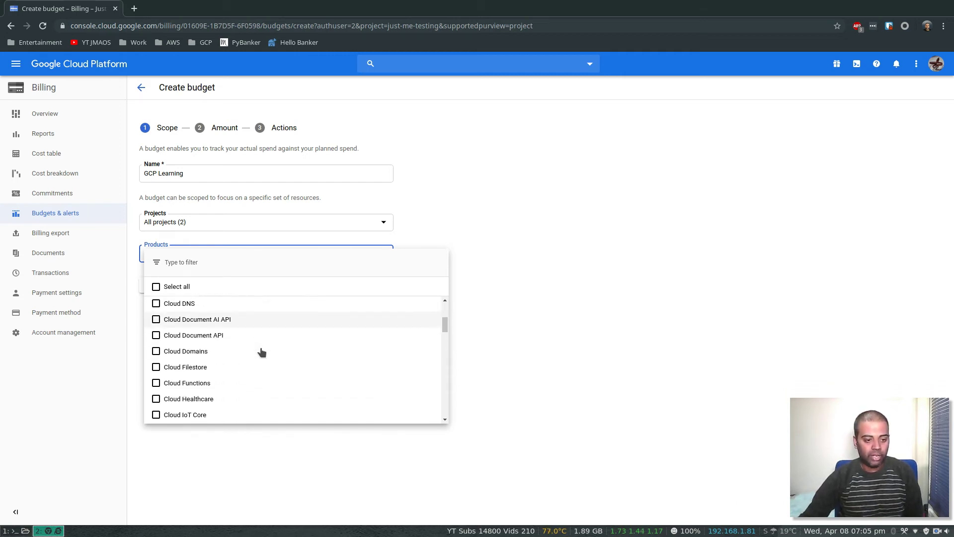
scroll("down", 3)
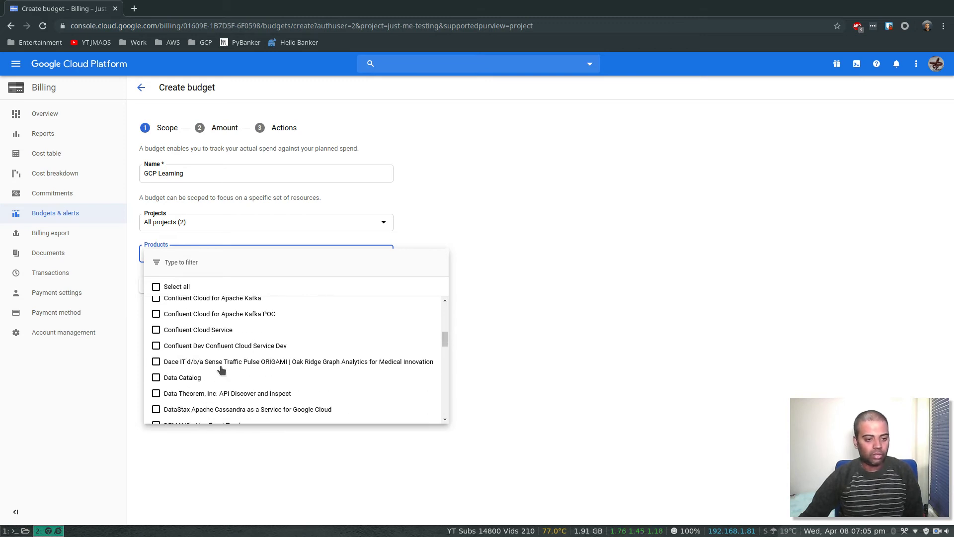
scroll("down", 3)
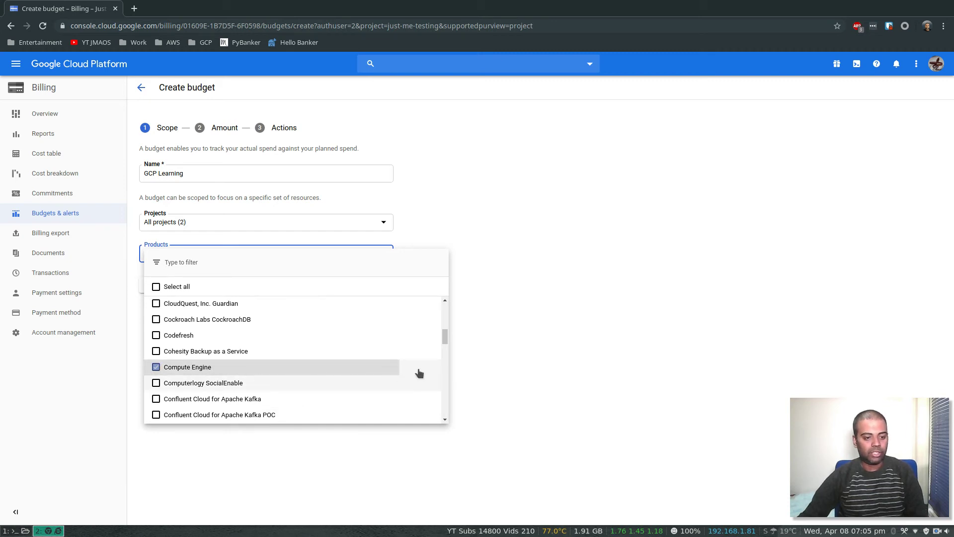
left_click(156, 366)
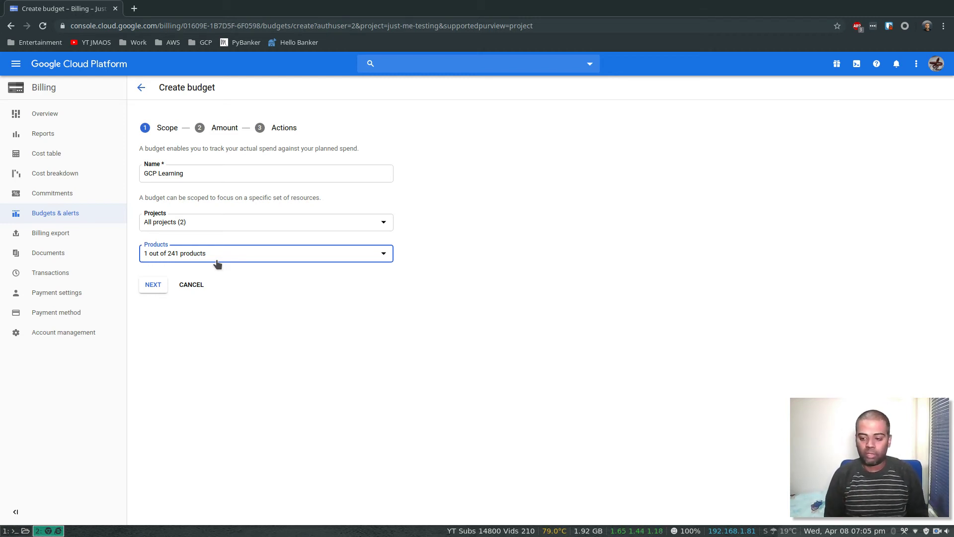
left_click(266, 253)
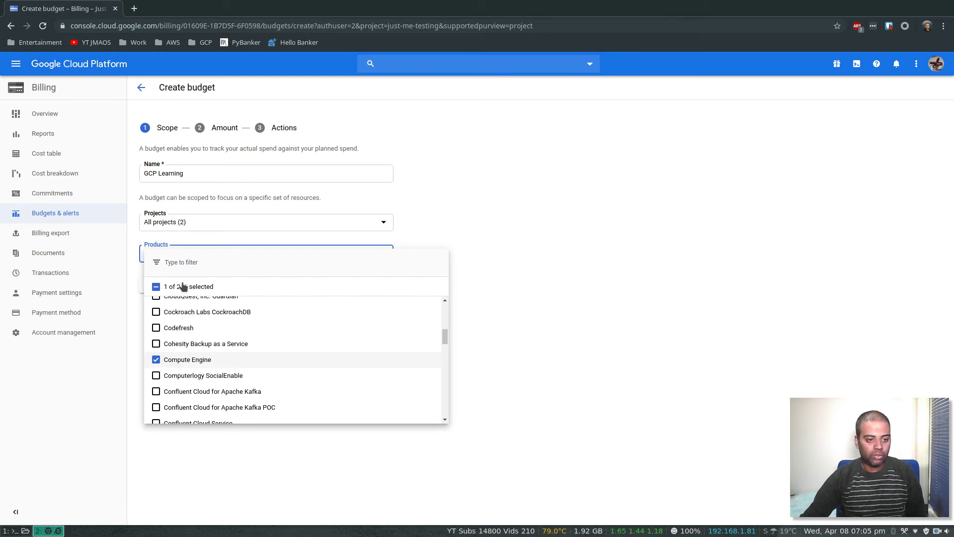
left_click(155, 286)
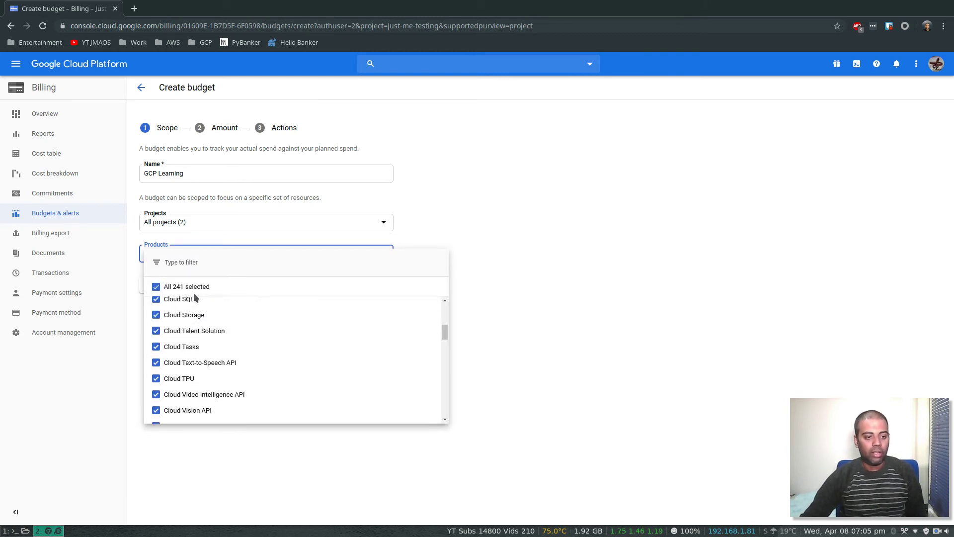
left_click(265, 253)
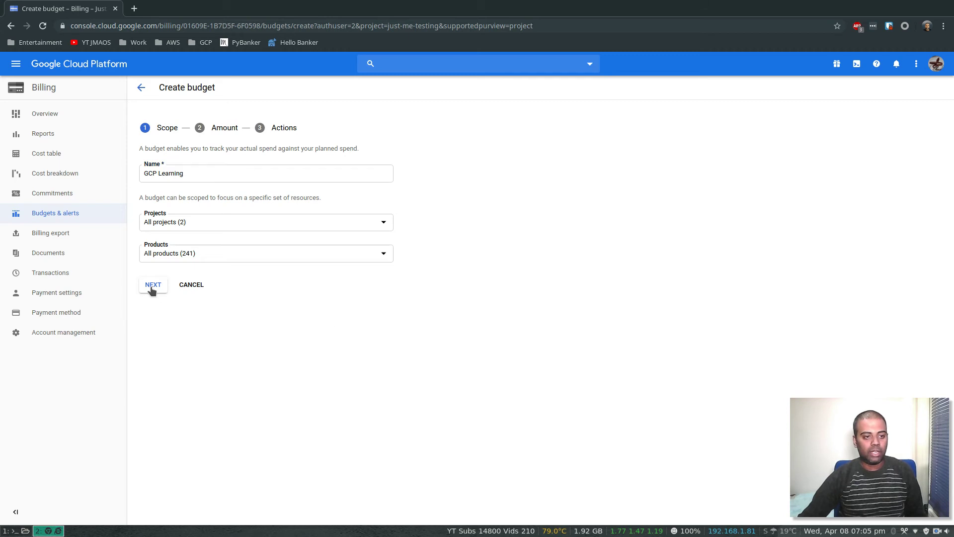
Keep budget type as Specified amount with a £10 target, advancing to alert thresholds.
left_click(152, 284)
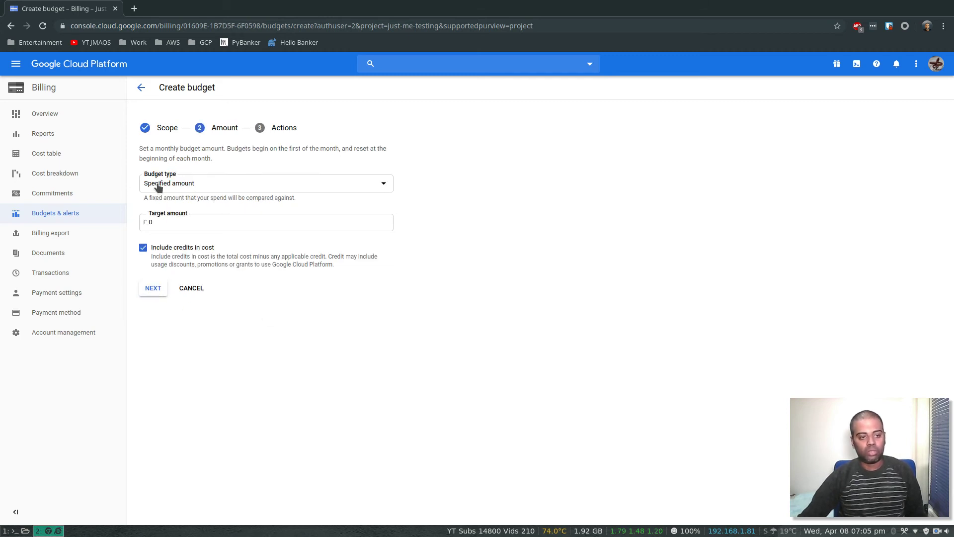
left_click(266, 183)
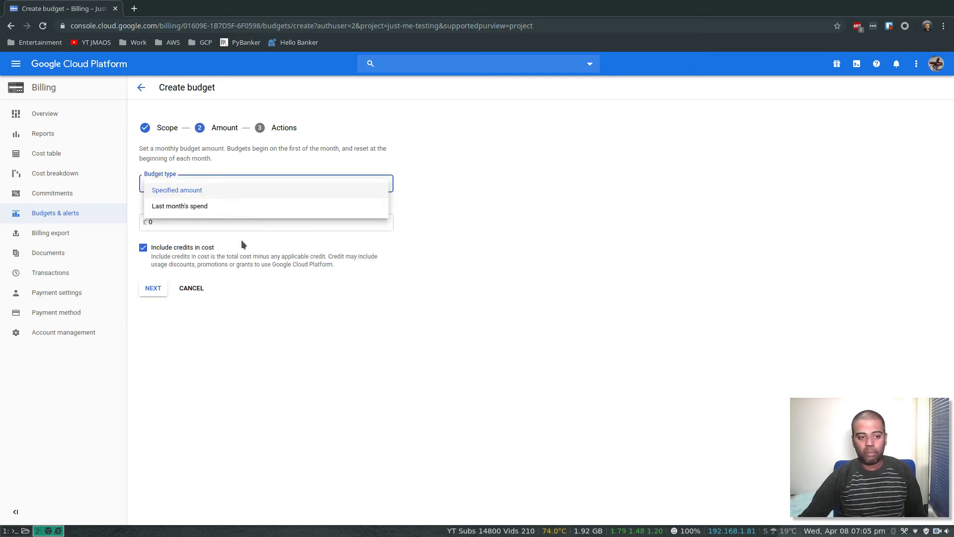
mouse_move(292, 346)
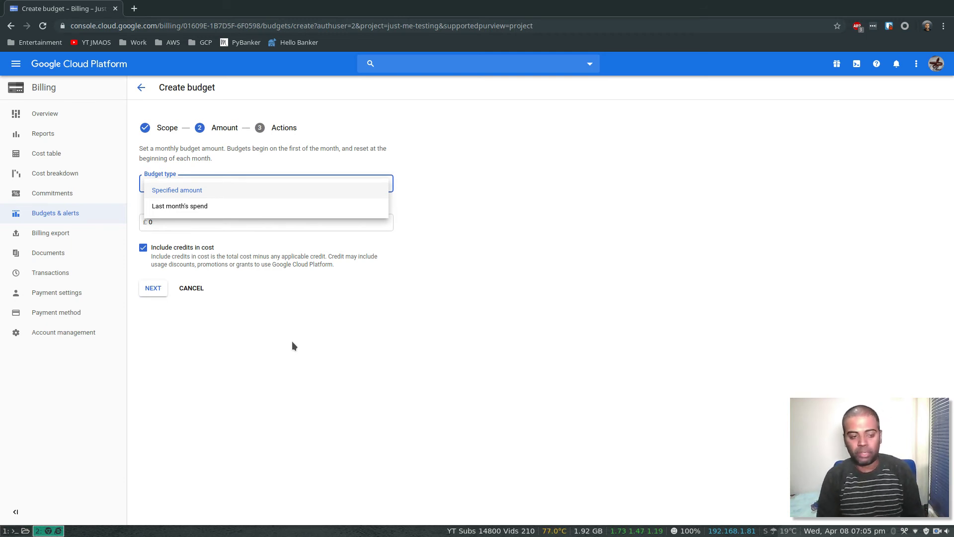
left_click(177, 189)
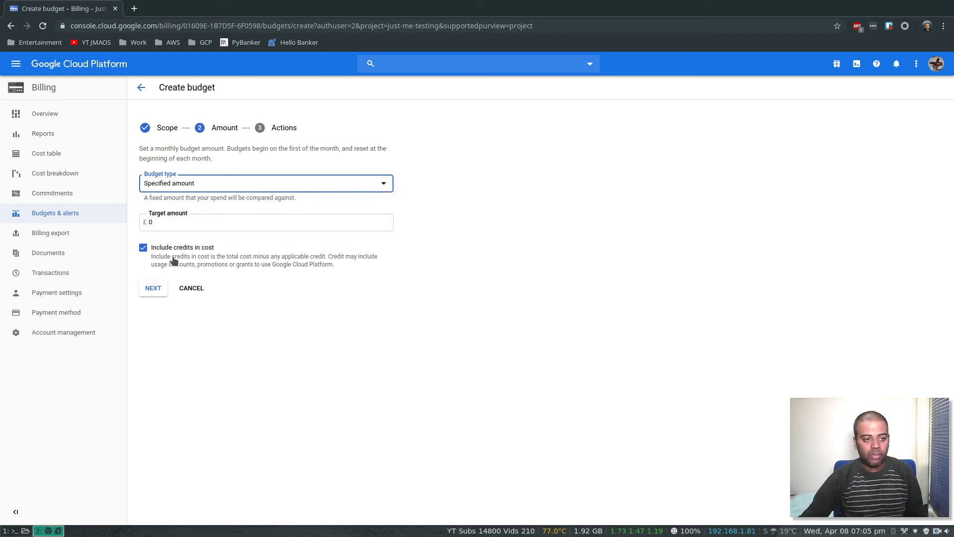
type("1")
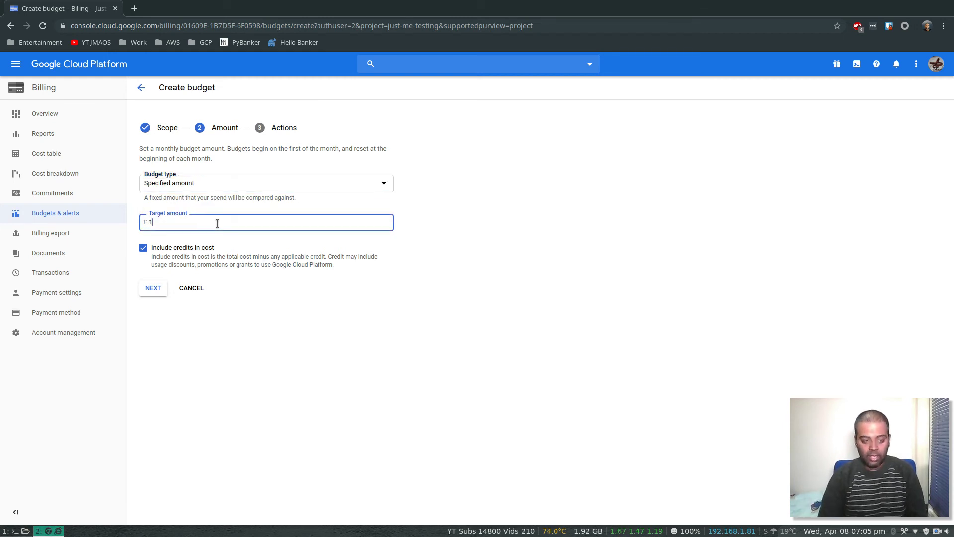
type("0")
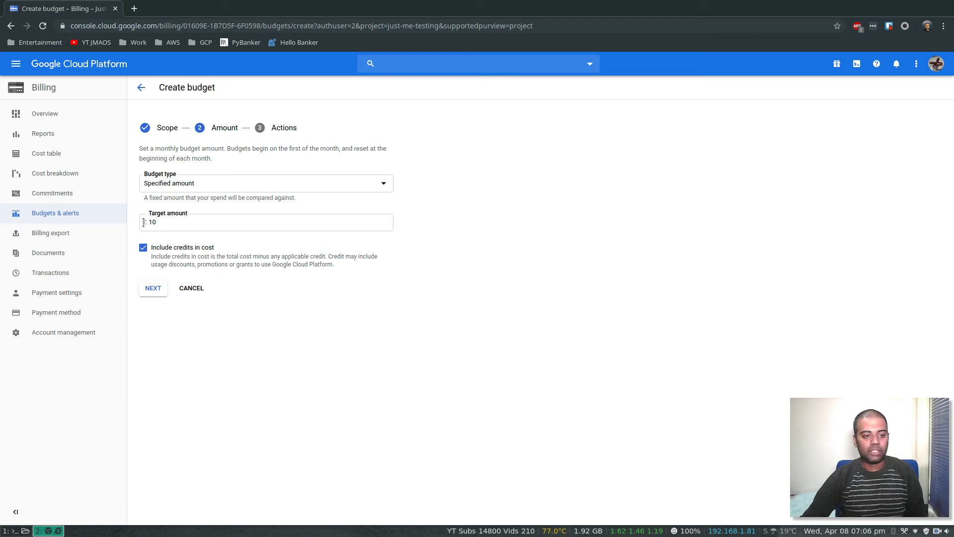
left_click(266, 222)
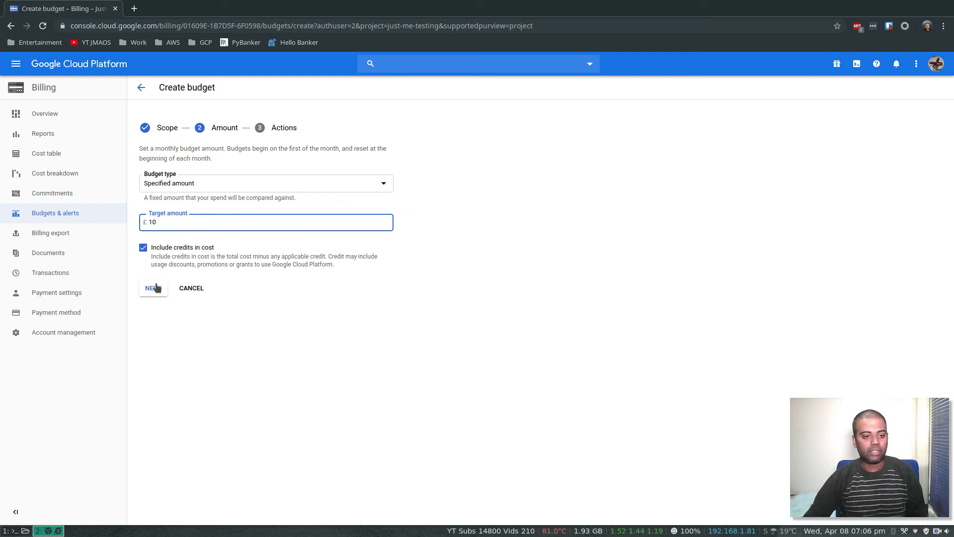
left_click(150, 288)
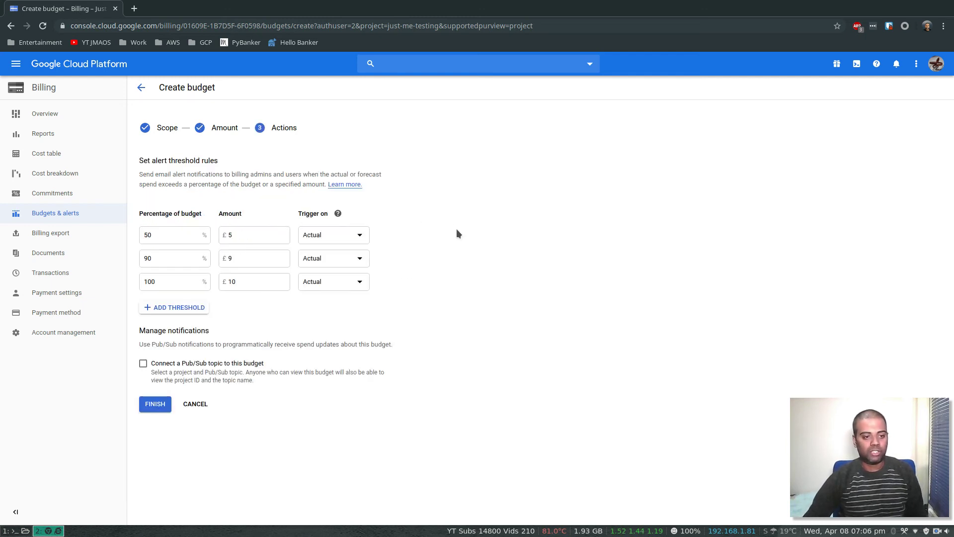
mouse_move(307, 196)
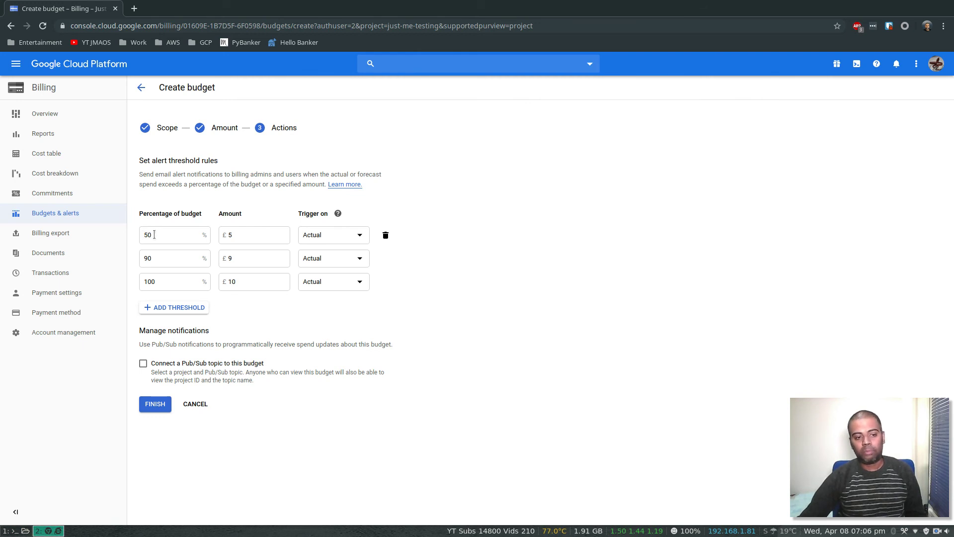
left_click(174, 235)
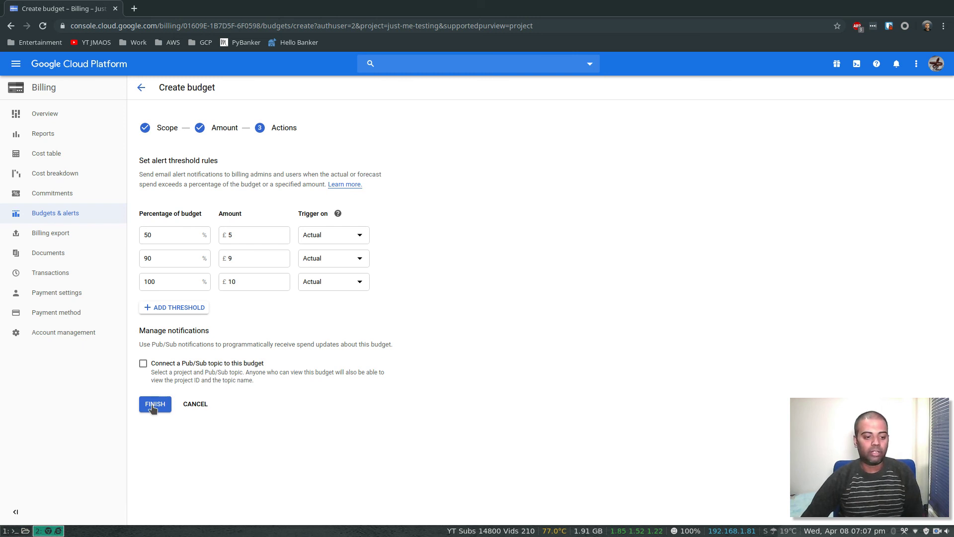
Finish the GCP Learning budget so it lists at £0.00 of £10.00.
left_click(154, 404)
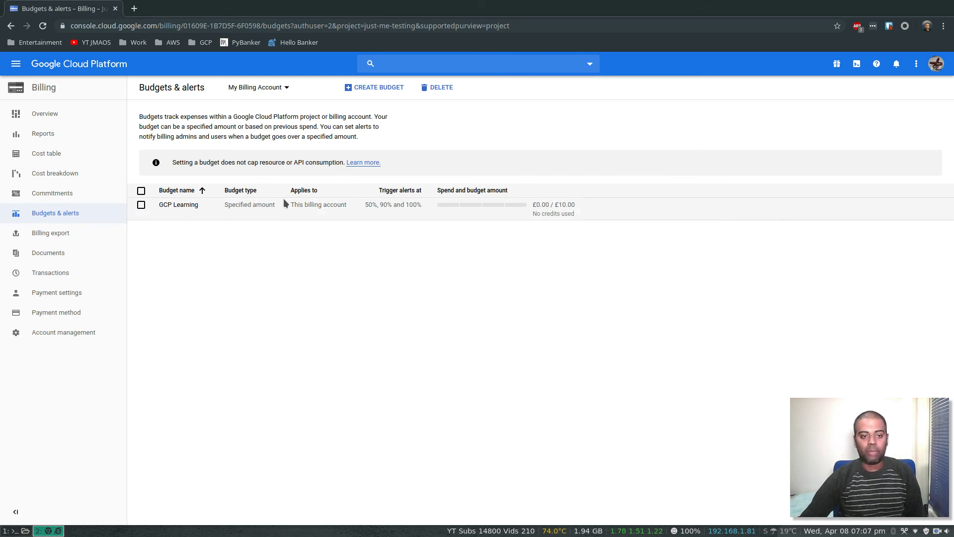
mouse_move(387, 221)
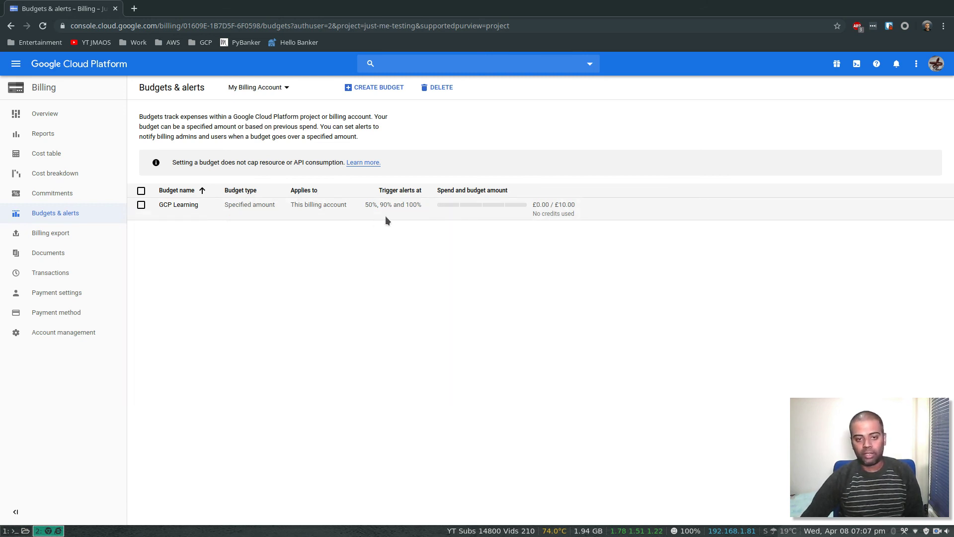
mouse_move(368, 213)
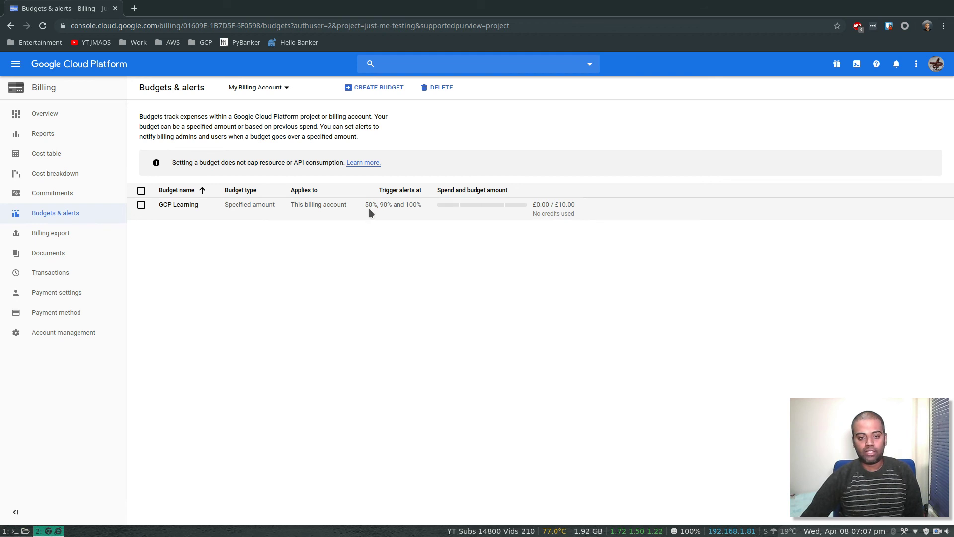
mouse_move(518, 212)
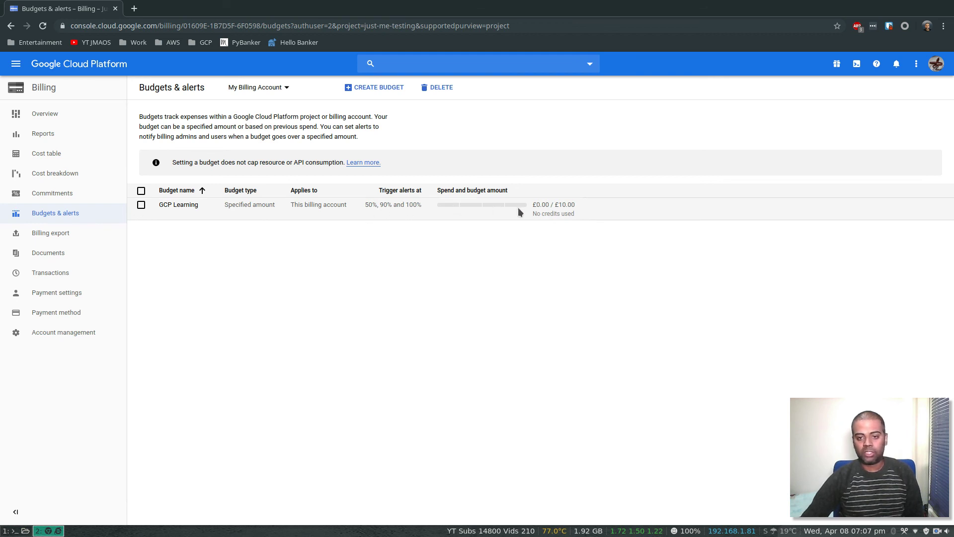
mouse_move(556, 209)
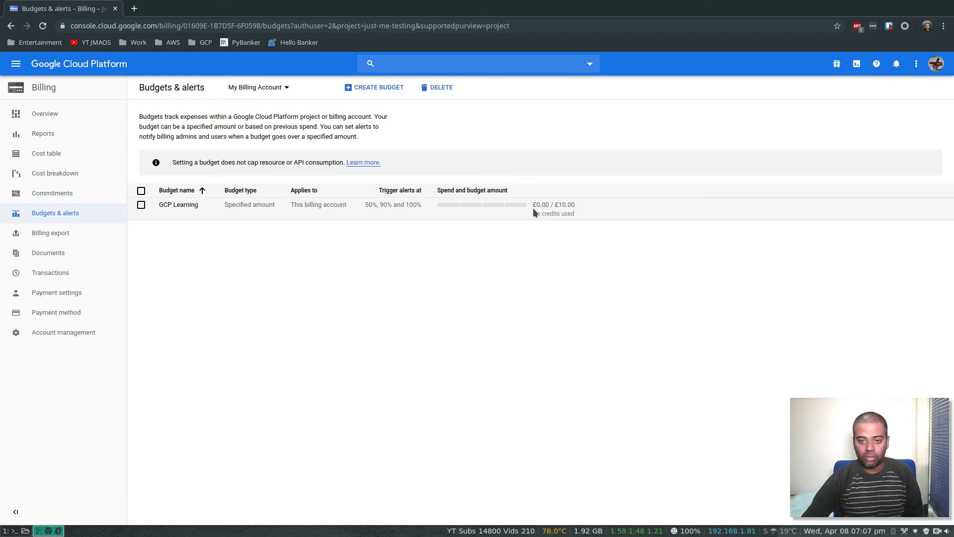
mouse_move(538, 212)
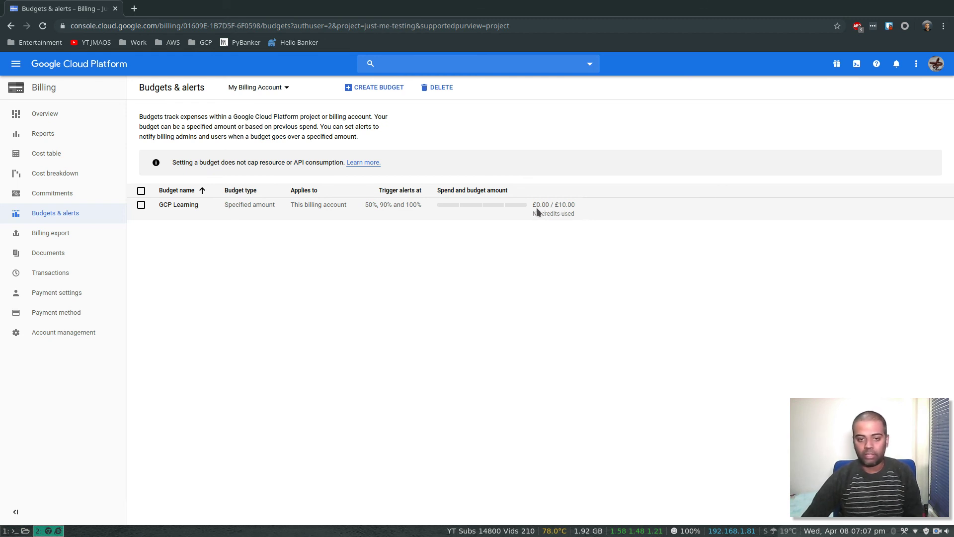
mouse_move(496, 230)
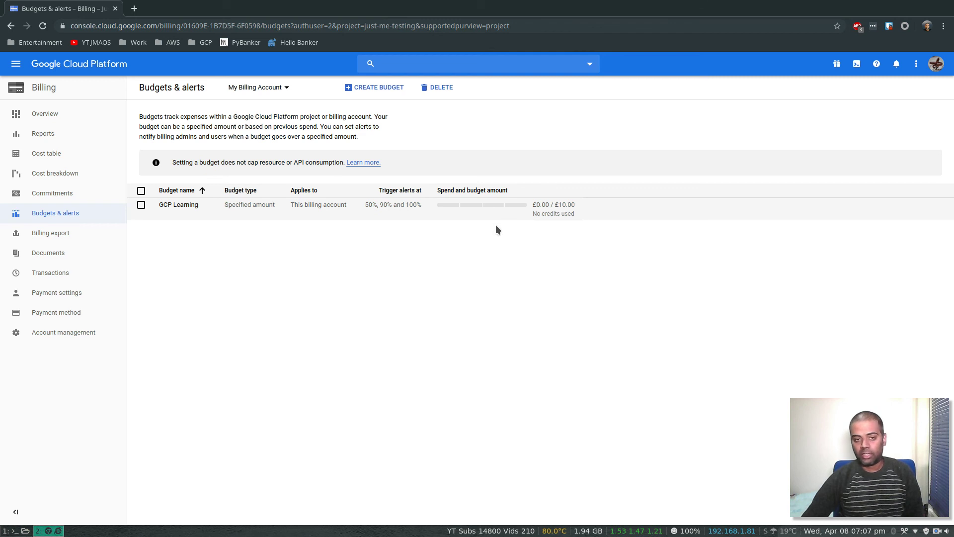
mouse_move(490, 276)
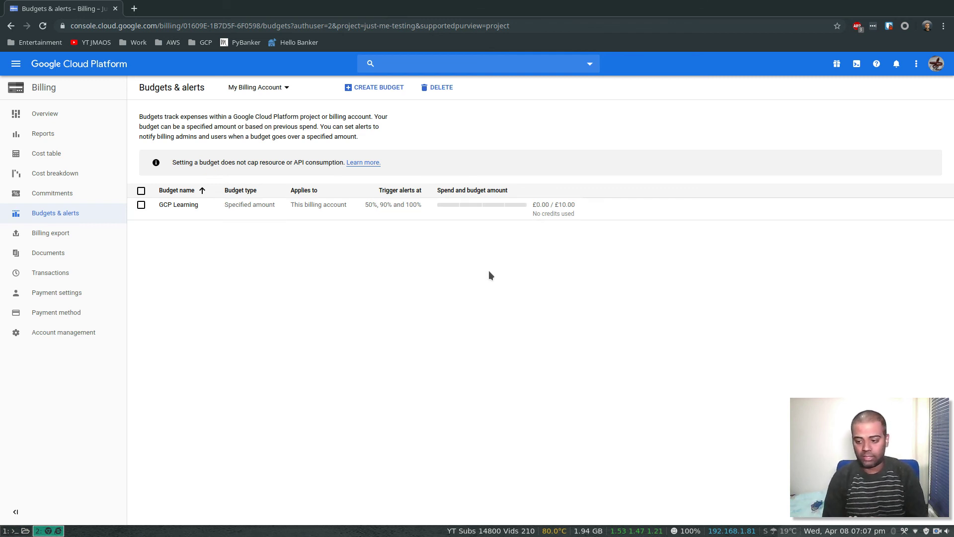